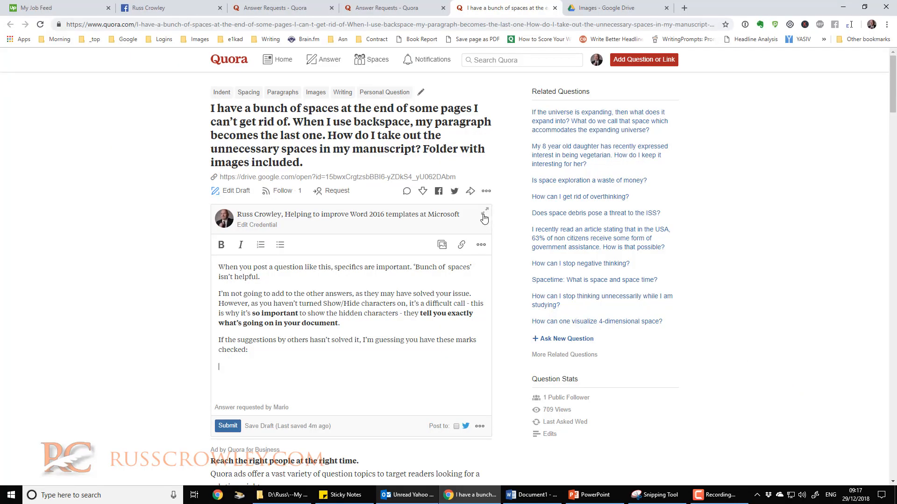
{"action": "mouse_move", "coordinate": [449, 214]}
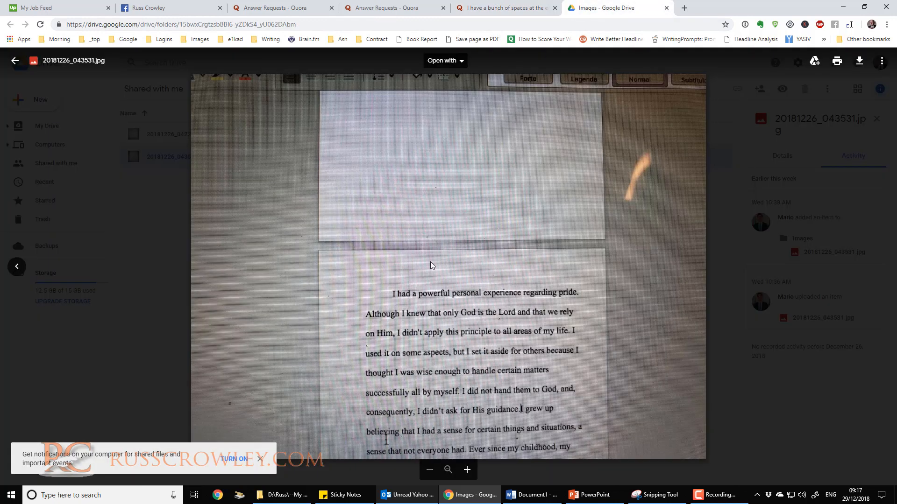
{"action": "mouse_move", "coordinate": [469, 281]}
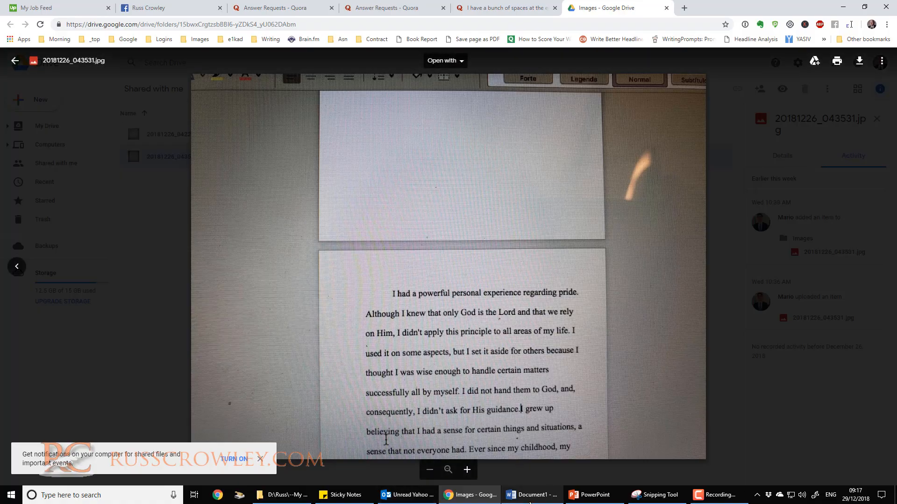
Toggle Word's formatting marks off, on and off, then view the second manuscript photo.
{"action": "left_click", "coordinate": [529, 495]}
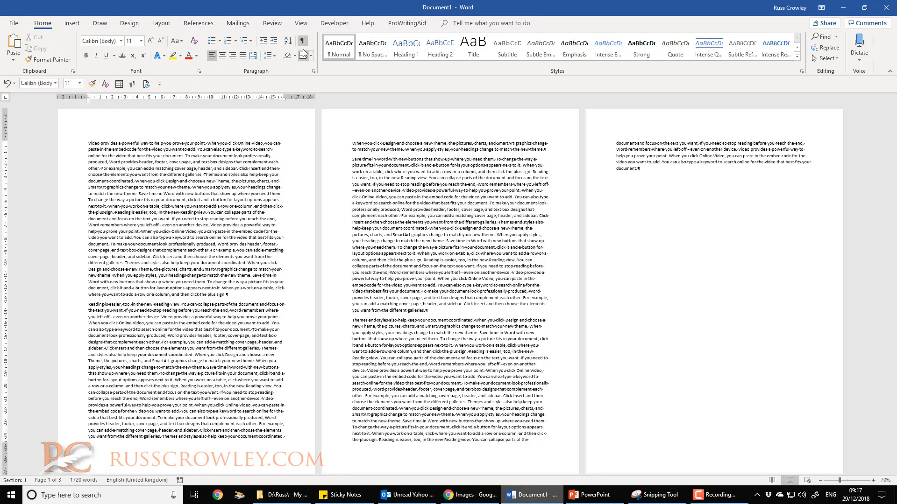
{"action": "left_click", "coordinate": [302, 41]}
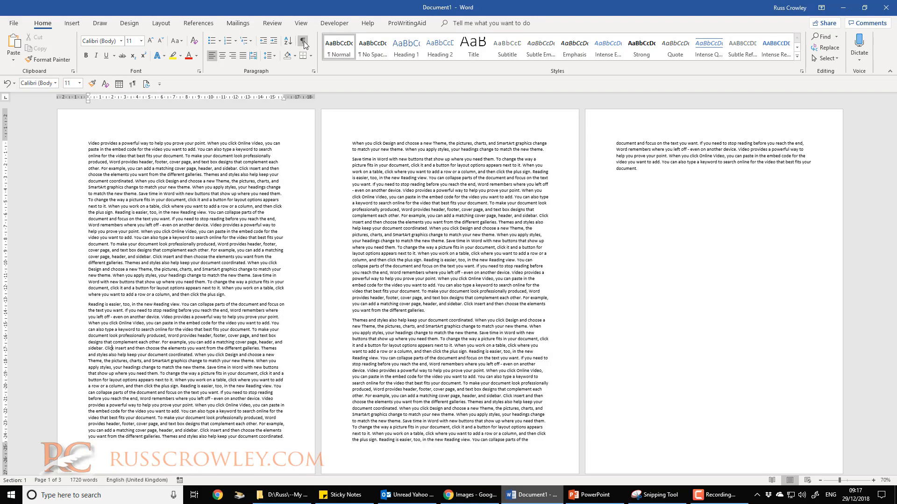
{"action": "left_click", "coordinate": [303, 41]}
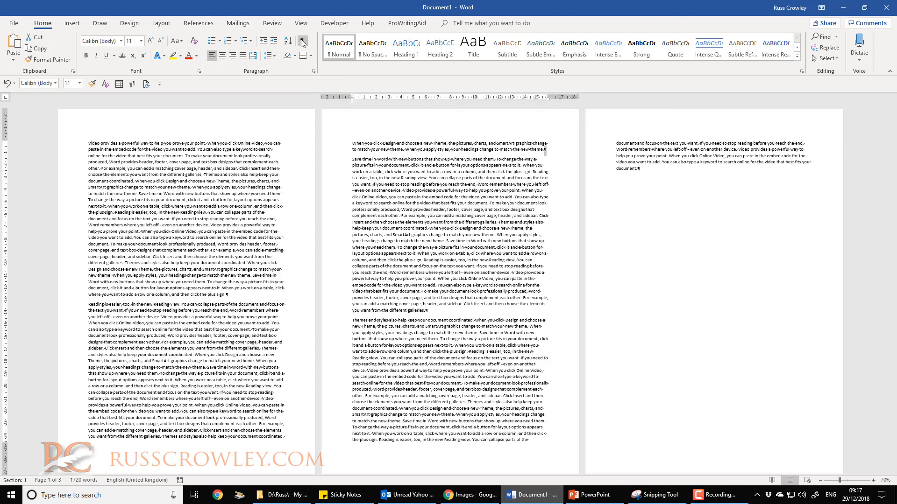
{"action": "left_click", "coordinate": [303, 42]}
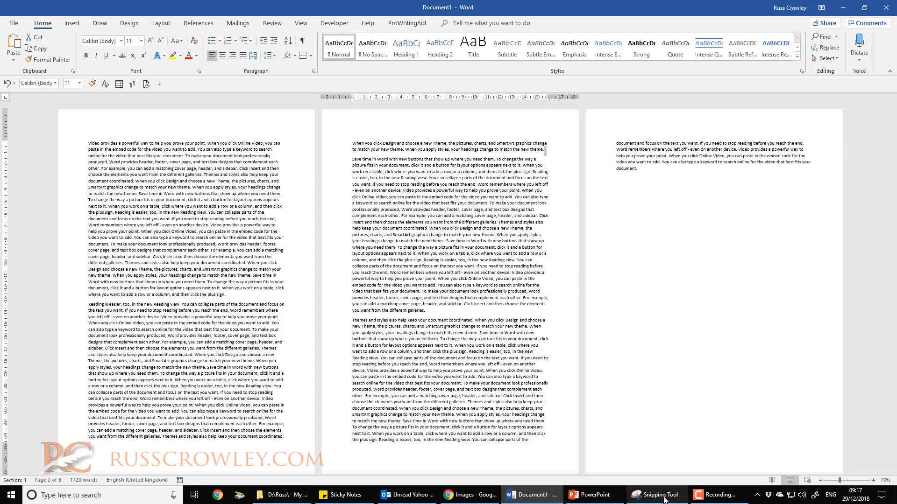
{"action": "left_click", "coordinate": [475, 495]}
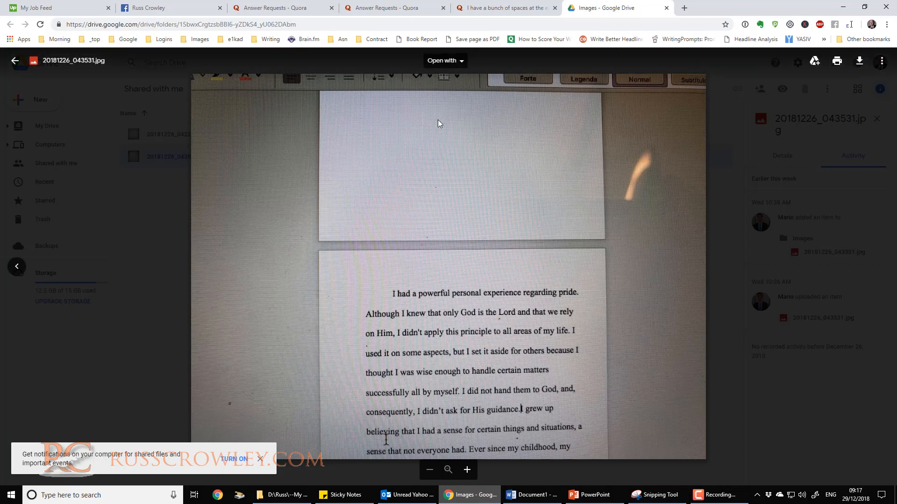
{"action": "mouse_move", "coordinate": [737, 109]}
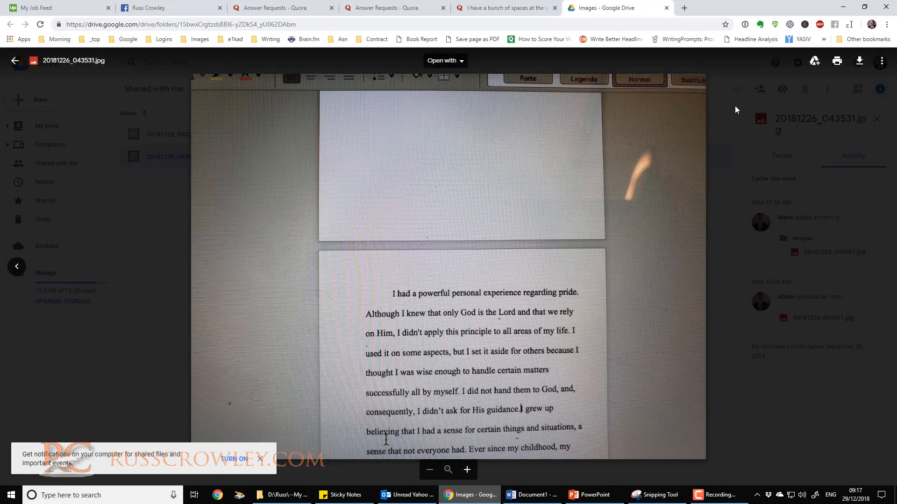
{"action": "left_click", "coordinate": [879, 267]}
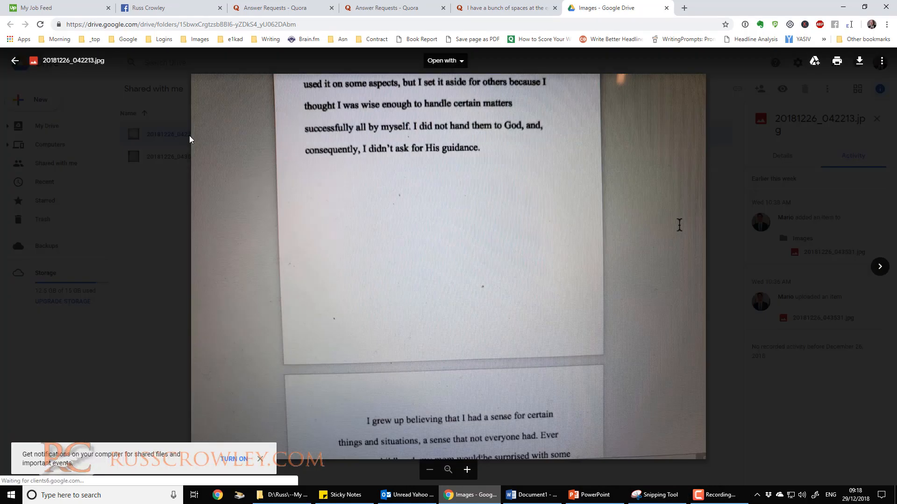
{"action": "mouse_move", "coordinate": [405, 363]}
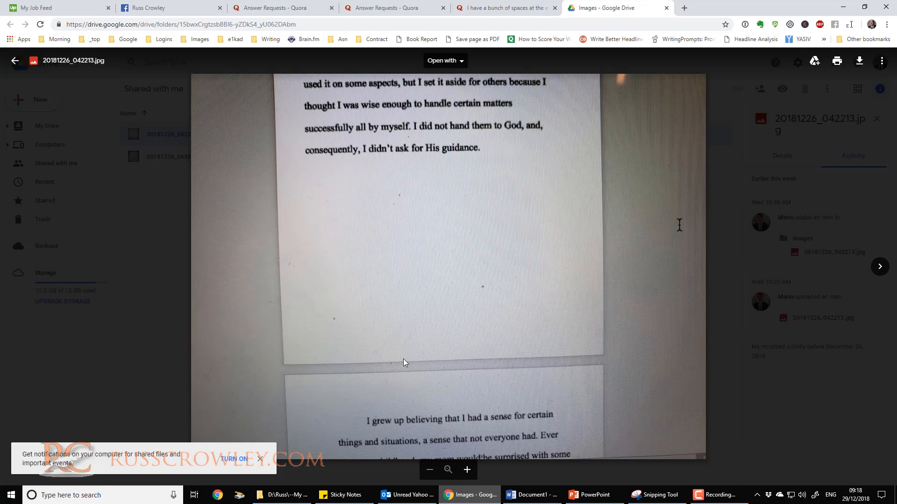
{"action": "mouse_move", "coordinate": [272, 6]}
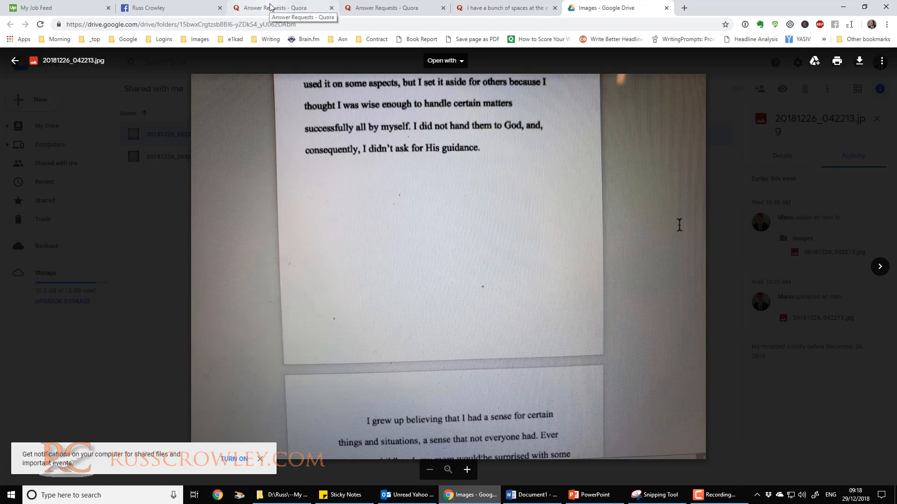
Revisit Answer Requests and the page-end spaces question, then bring Word's sample document forward.
{"action": "left_click", "coordinate": [274, 8]}
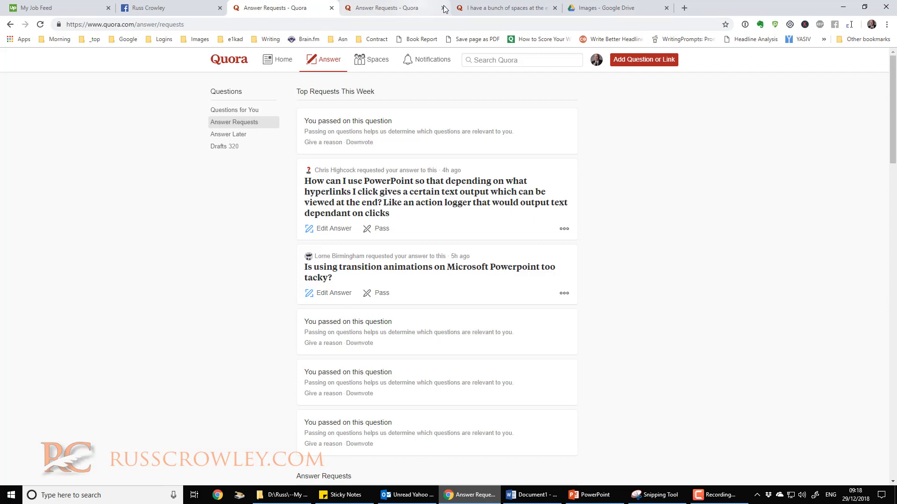
{"action": "left_click", "coordinate": [510, 8]}
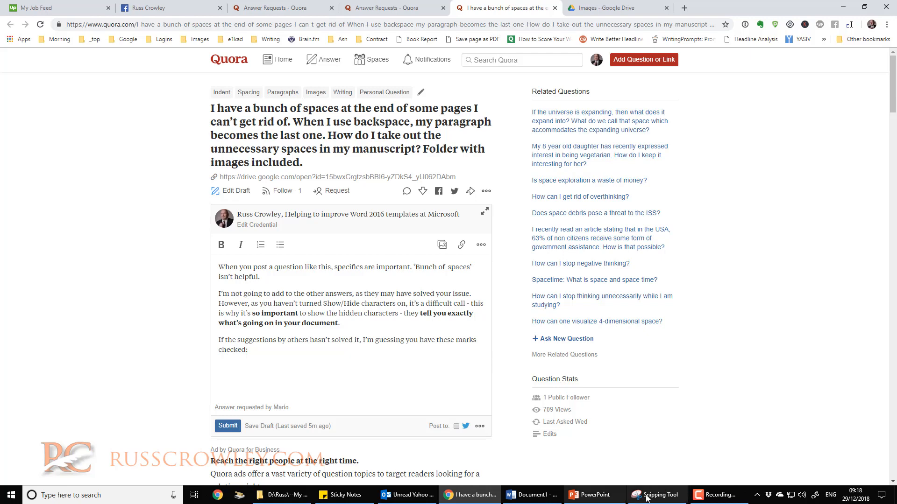
{"action": "left_click", "coordinate": [530, 494]}
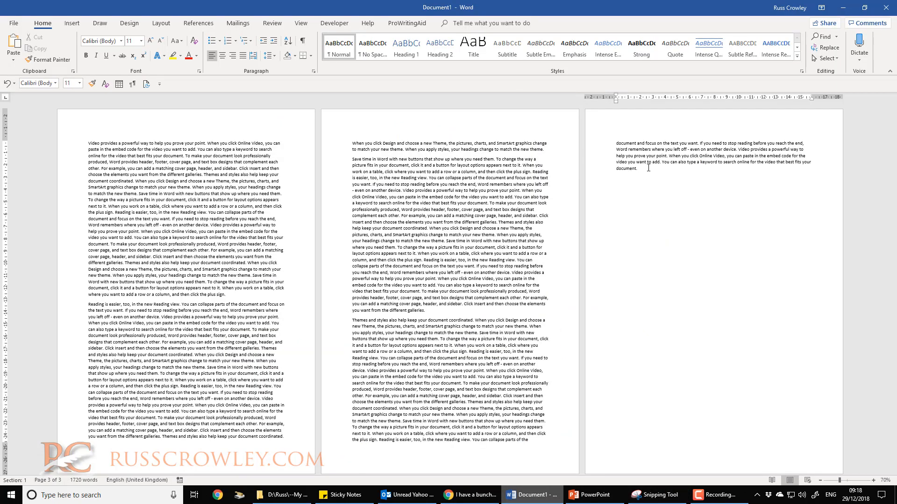
Show formatting marks and replace all ^p^p with ^p via Replace All.
{"action": "left_click", "coordinate": [302, 41]}
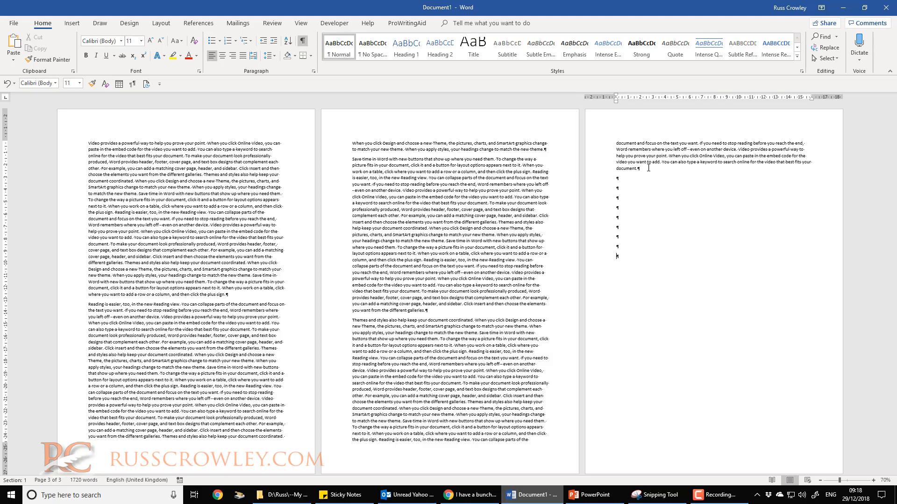
{"action": "left_click", "coordinate": [829, 48]}
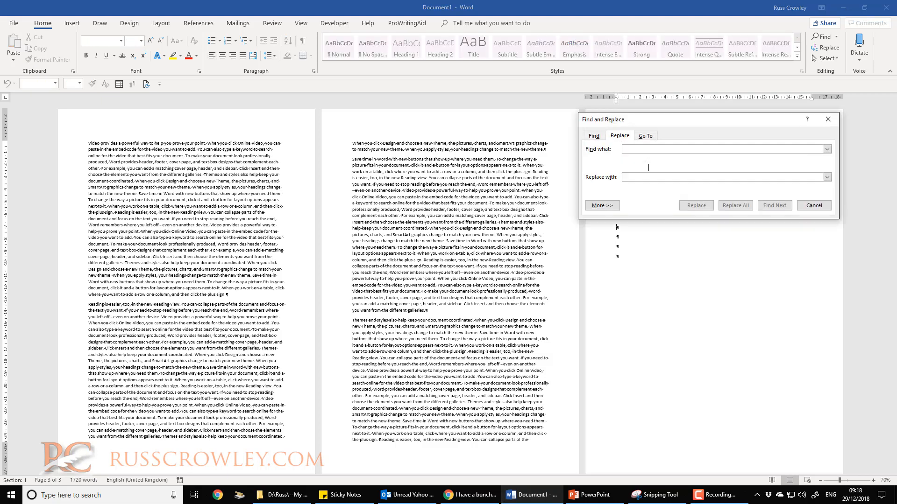
{"action": "type", "text": "^p^p"}
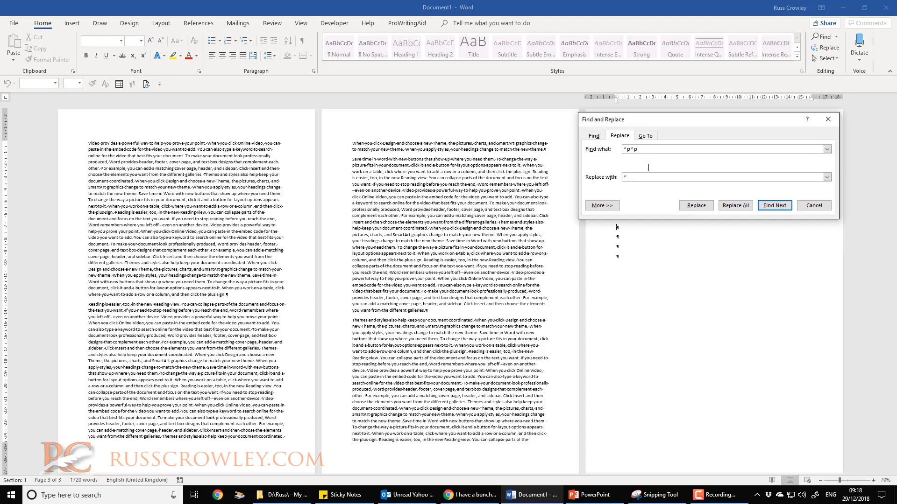
{"action": "left_click", "coordinate": [736, 206]}
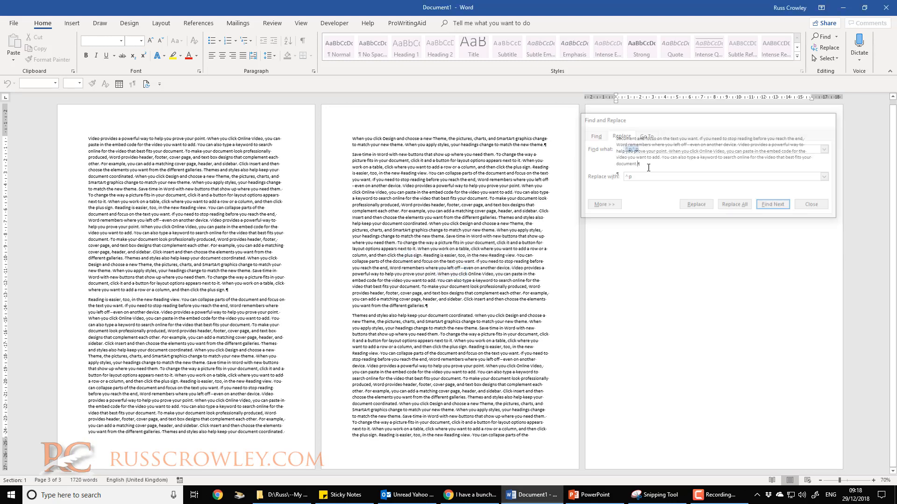
{"action": "left_click", "coordinate": [811, 204]}
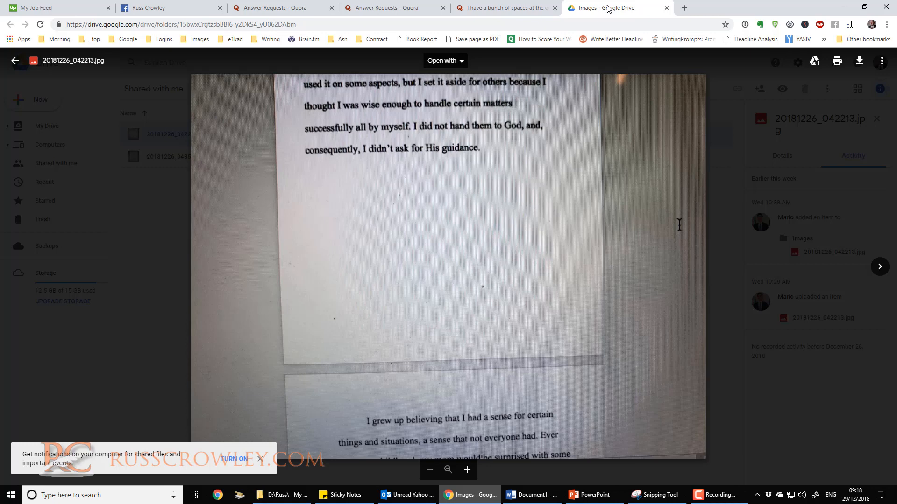
{"action": "mouse_move", "coordinate": [504, 209]}
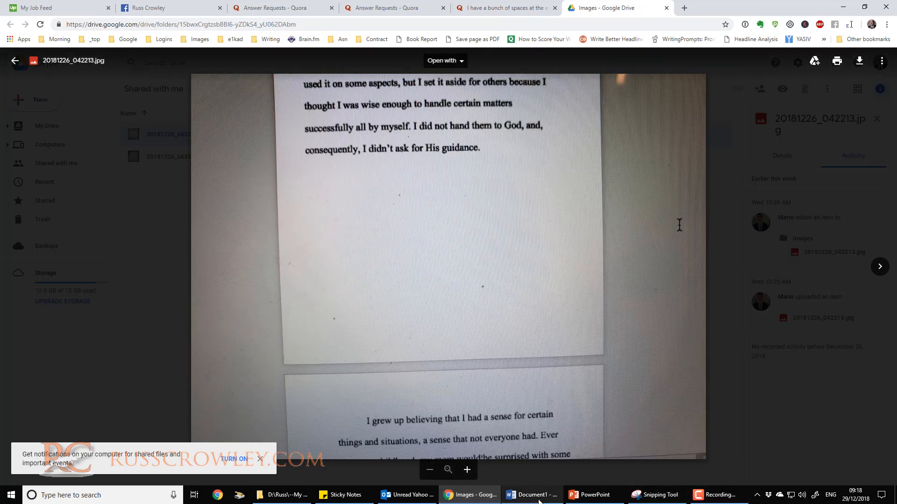
{"action": "left_click", "coordinate": [532, 495]}
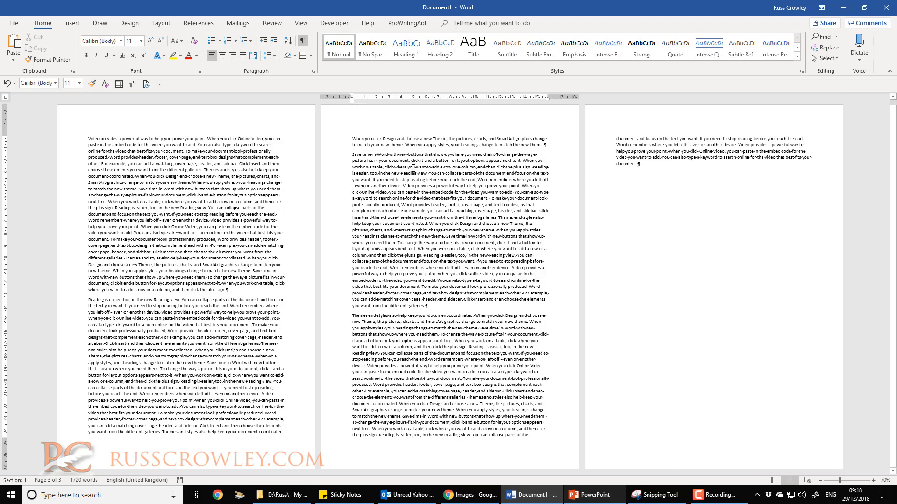
{"action": "mouse_move", "coordinate": [290, 75]}
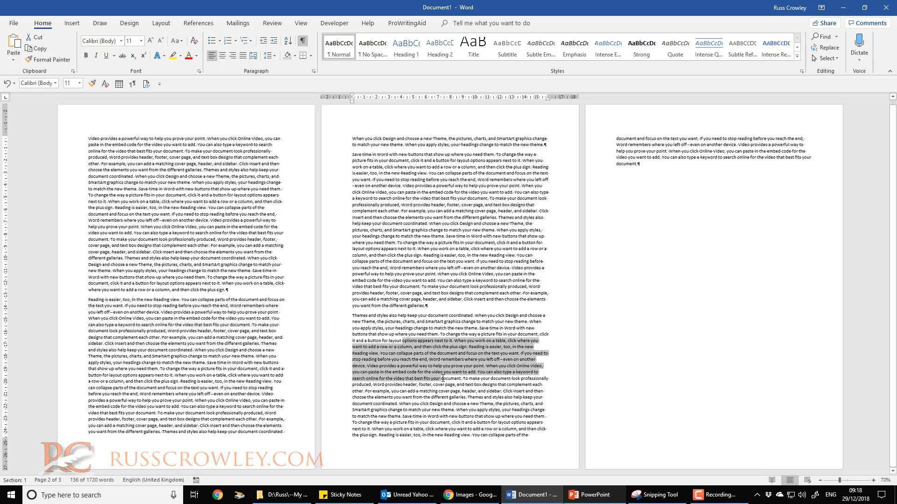
{"action": "left_click", "coordinate": [398, 211]}
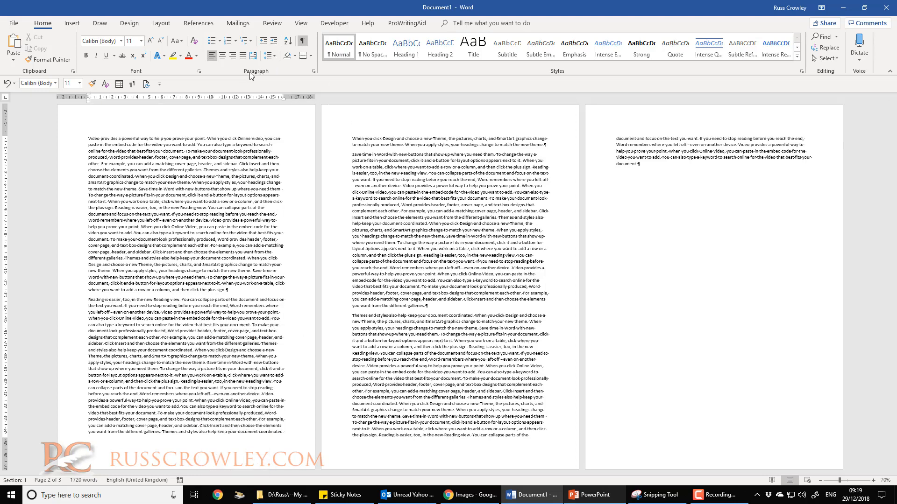
Turn on Keep lines together for the split paragraph, then reopen its Paragraph settings.
{"action": "left_click", "coordinate": [314, 71]}
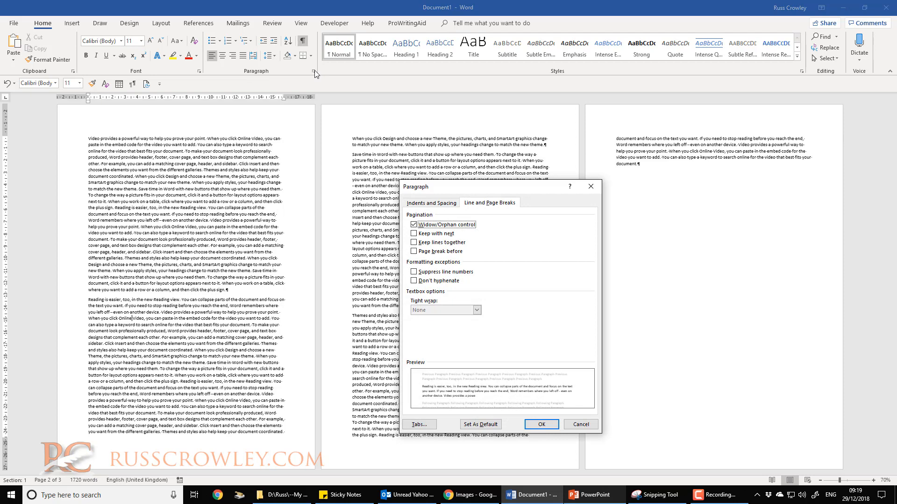
{"action": "left_click", "coordinate": [431, 203]}
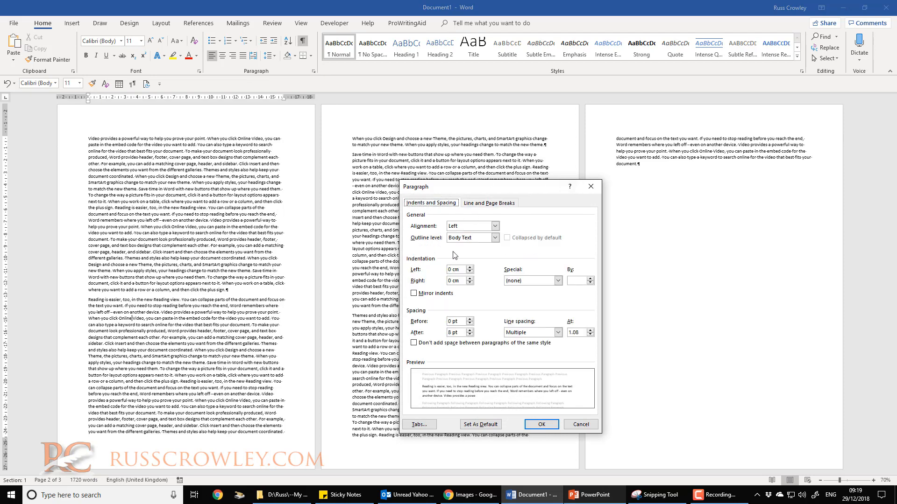
{"action": "left_click", "coordinate": [489, 203]}
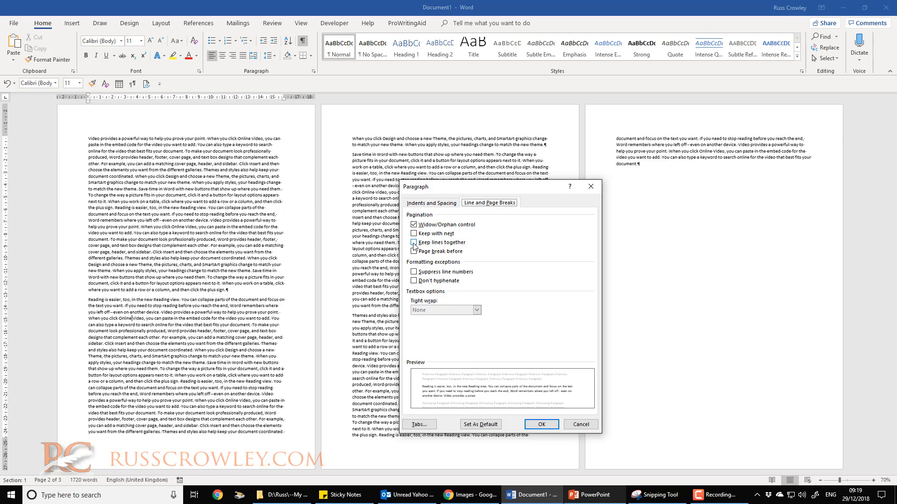
{"action": "left_click", "coordinate": [414, 242]}
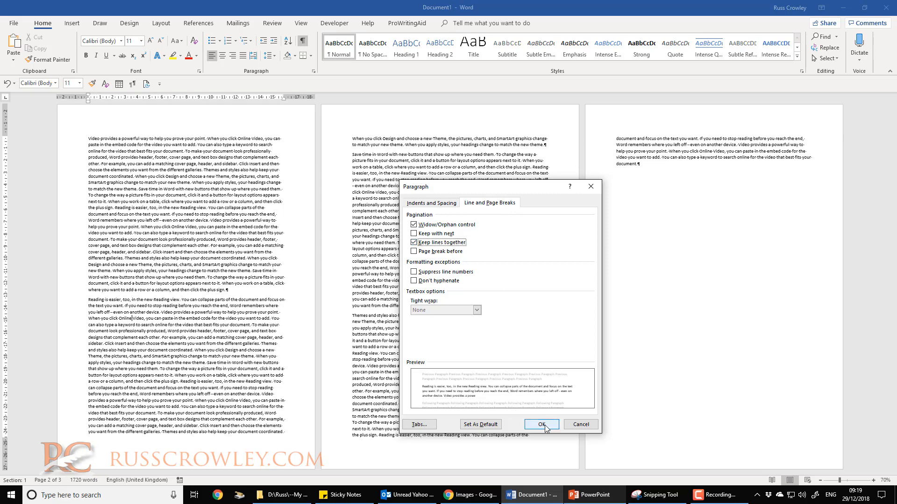
{"action": "left_click", "coordinate": [542, 424]}
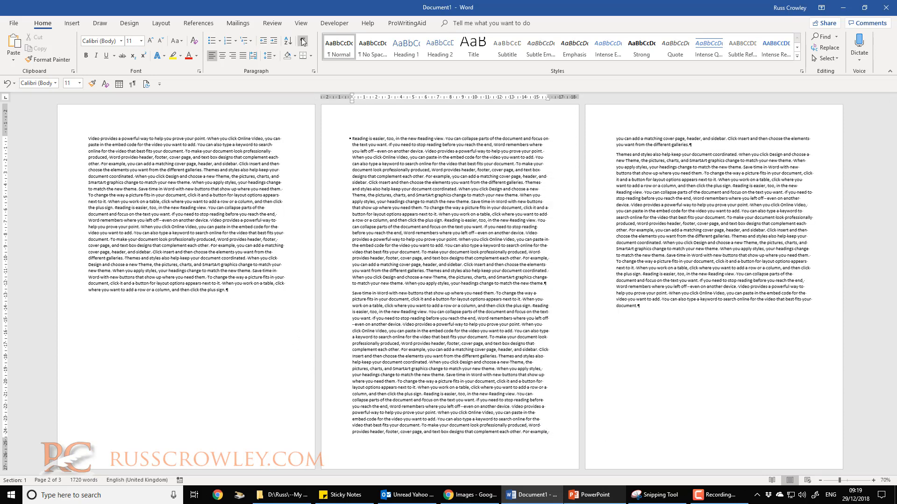
{"action": "left_click", "coordinate": [304, 41]}
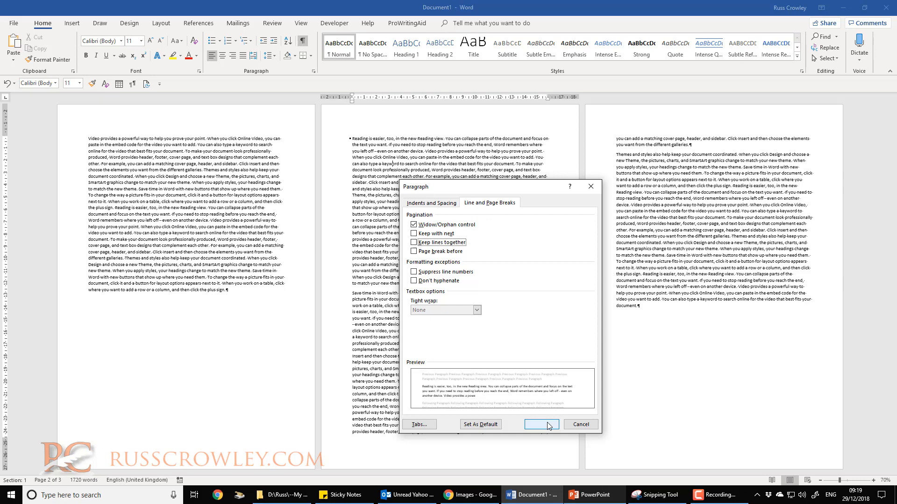
Clear the paragraph's keep-together option, then tick Keep lines together in the Normal style.
{"action": "left_click", "coordinate": [538, 424]}
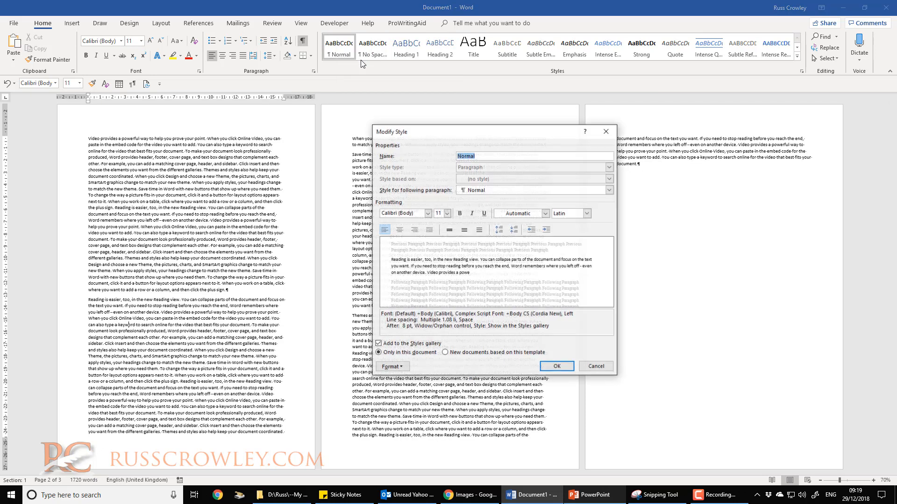
{"action": "left_click", "coordinate": [391, 366]}
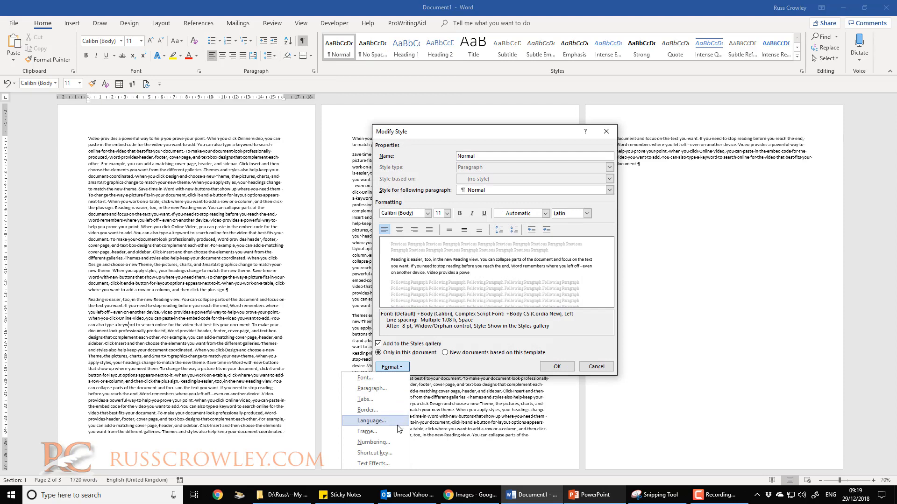
{"action": "left_click", "coordinate": [372, 388]}
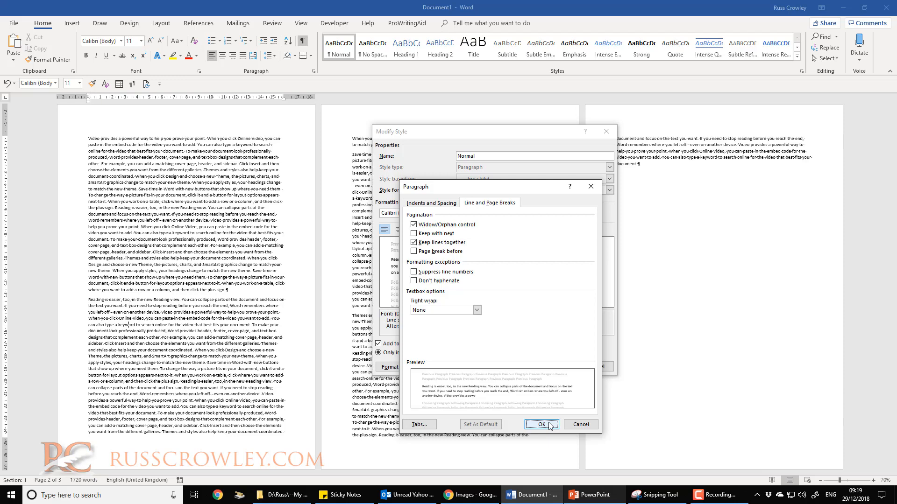
{"action": "left_click", "coordinate": [541, 424]}
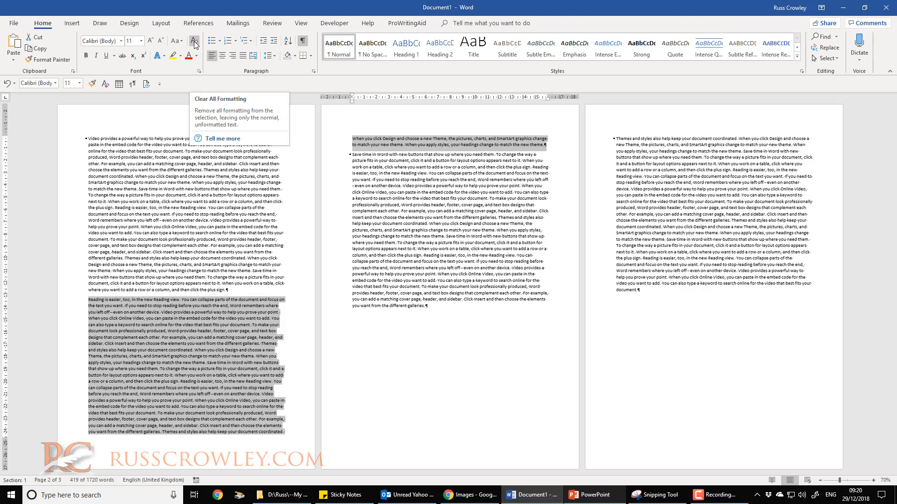
Deselect the text and zoom out to 50% to see all four pages.
{"action": "left_click", "coordinate": [194, 41]}
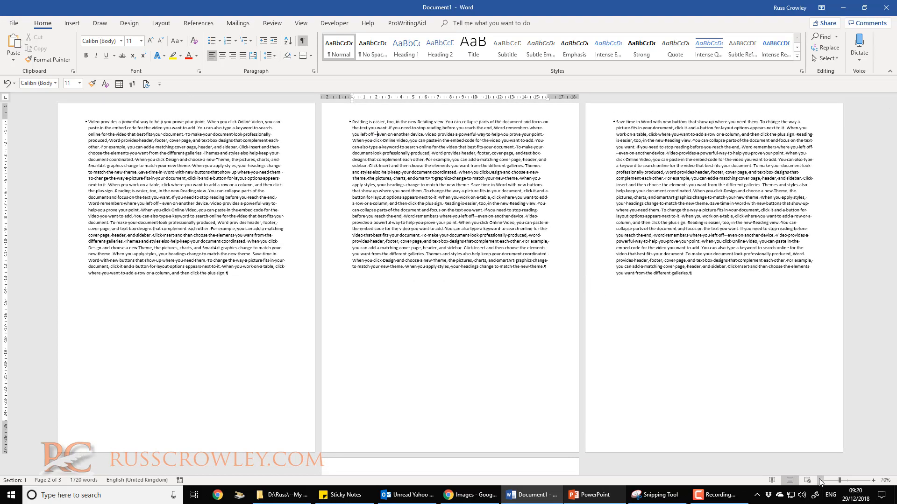
{"action": "left_click", "coordinate": [834, 480]}
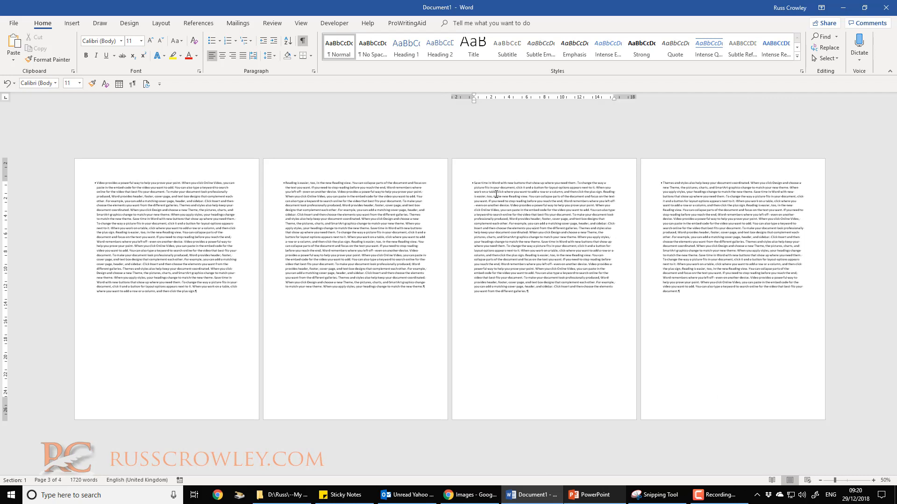
Modify the Normal style's paragraph format to untick Keep lines together and apply it.
{"action": "right_click", "coordinate": [338, 42]}
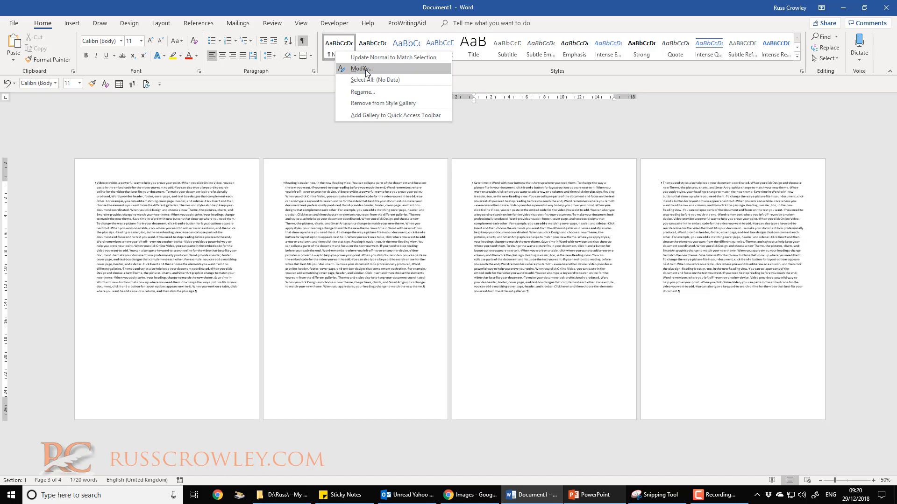
{"action": "left_click", "coordinate": [361, 69]}
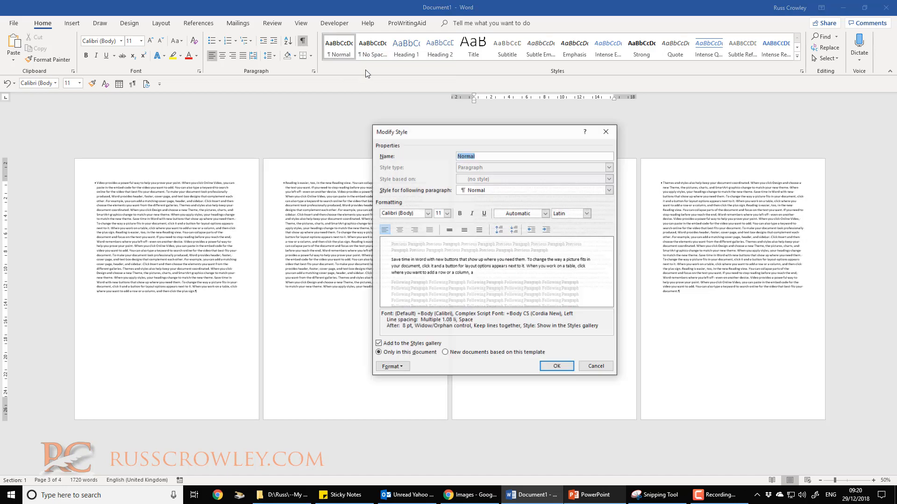
{"action": "left_click", "coordinate": [391, 366]}
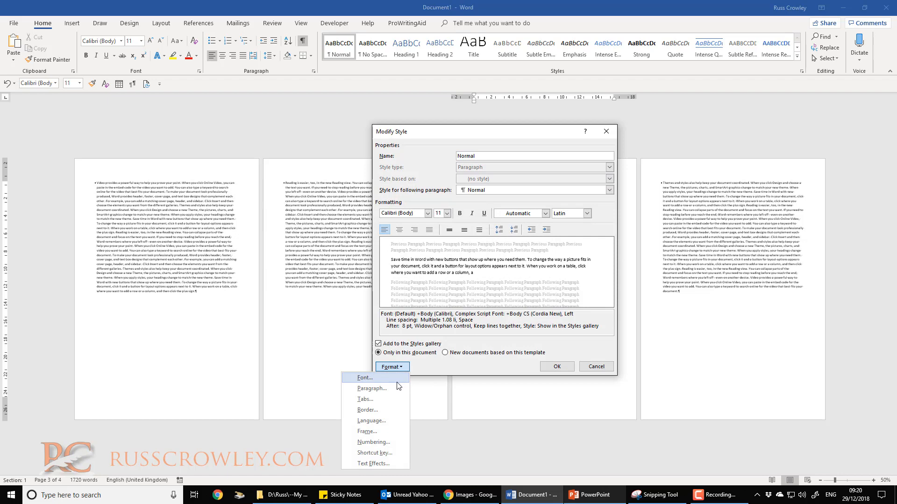
{"action": "left_click", "coordinate": [373, 388]}
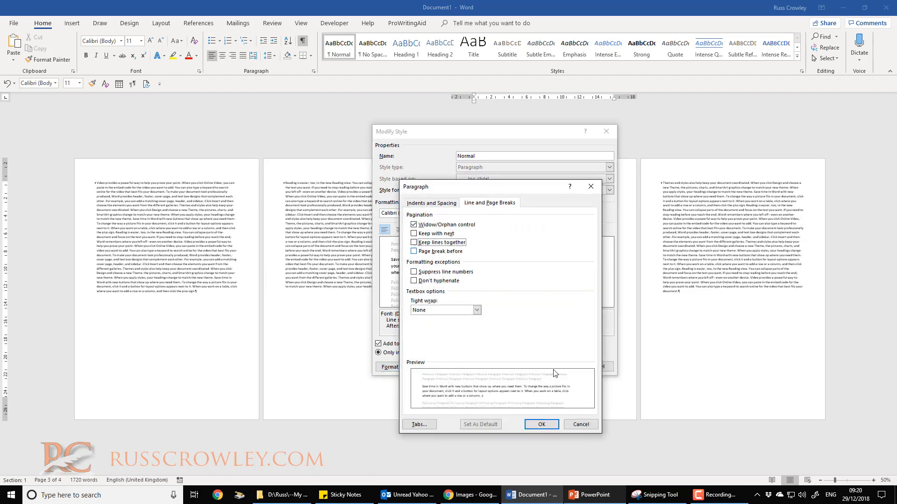
{"action": "left_click", "coordinate": [542, 424]}
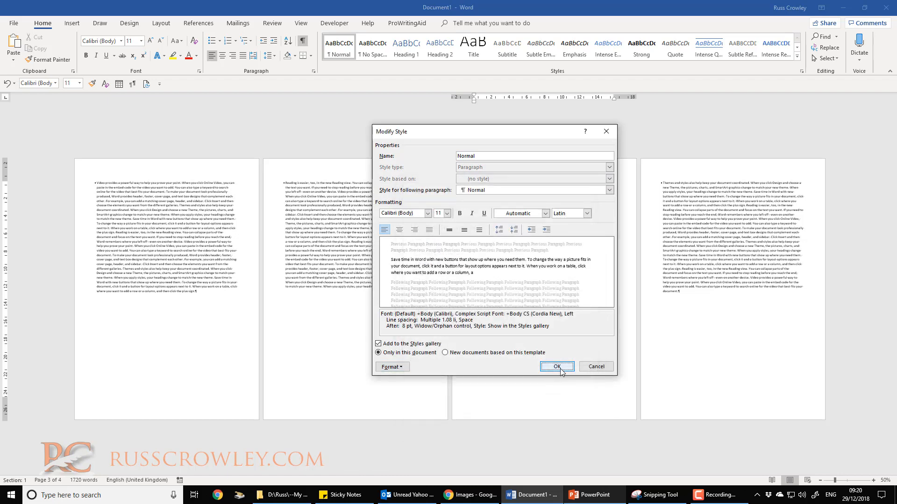
{"action": "left_click", "coordinate": [557, 366]}
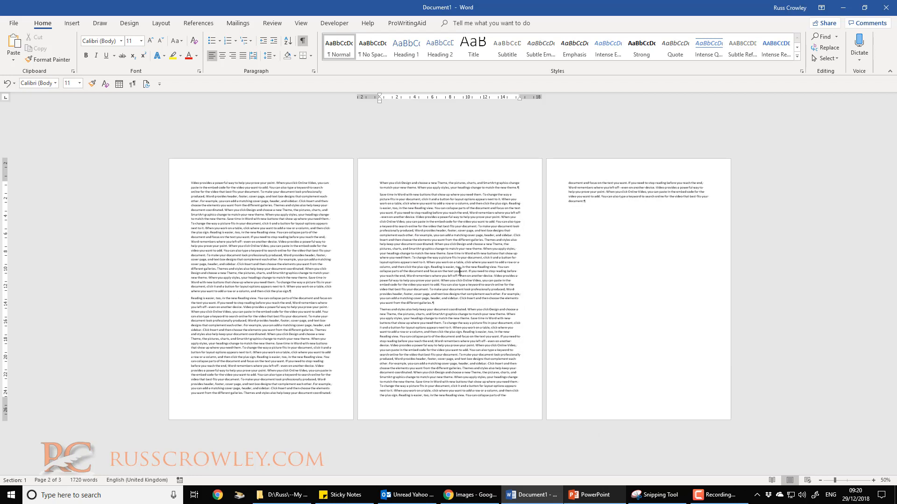